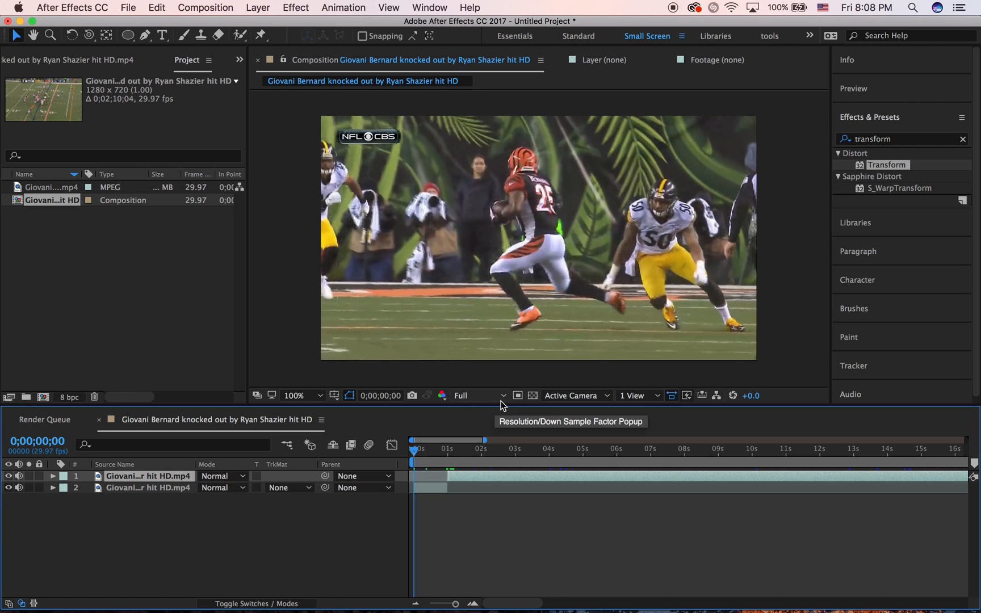
mouse_move(504, 404)
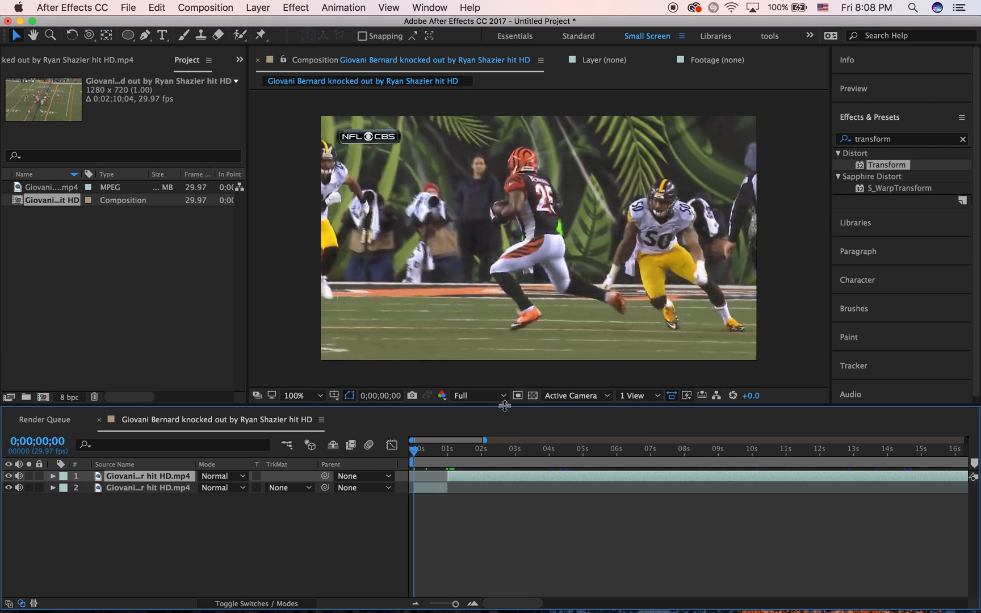
mouse_move(435, 473)
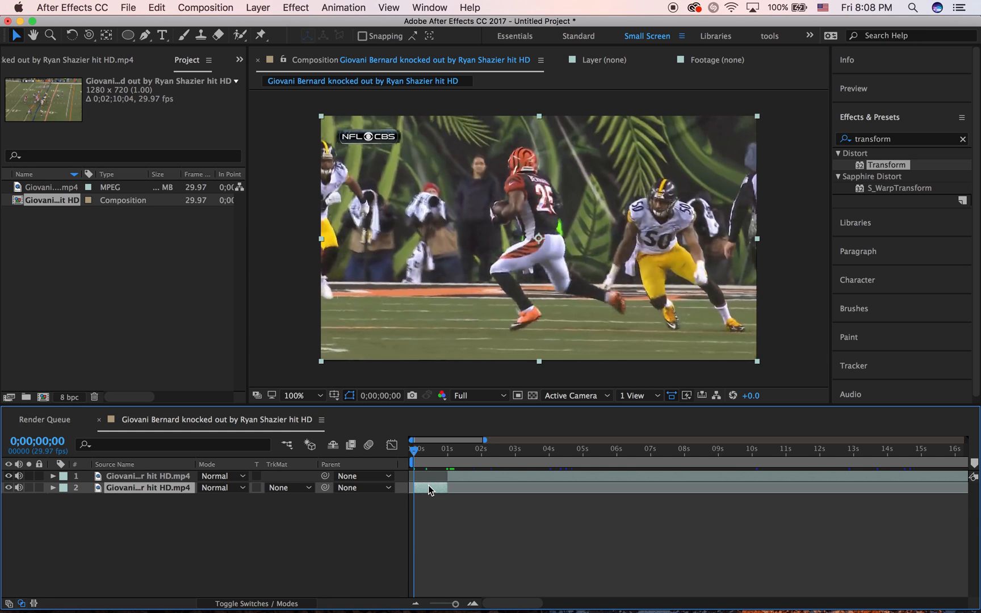
Step: Open the lower football clip (layer 2) in the Layer panel
double_click(148, 476)
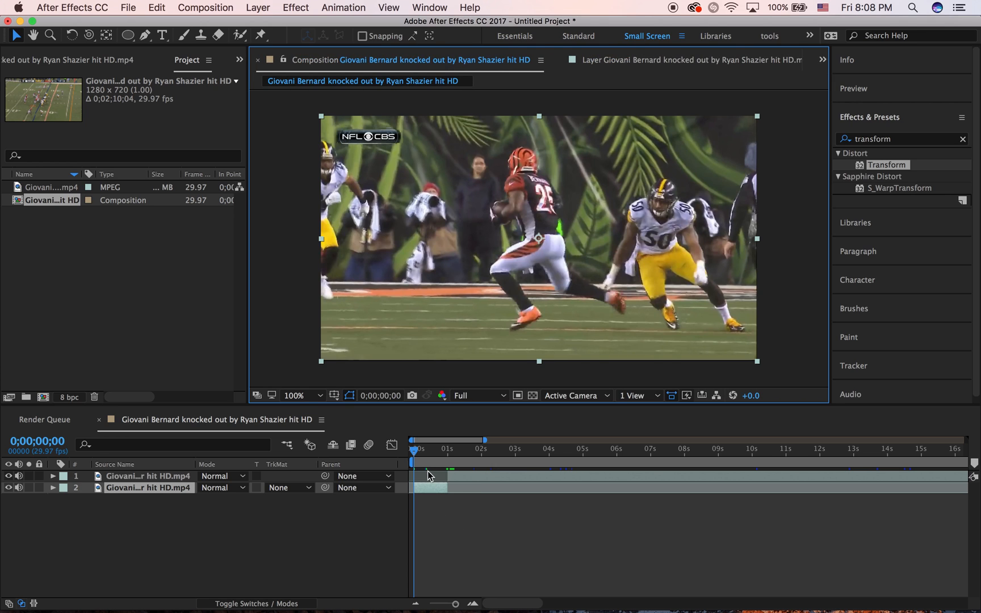
click(644, 60)
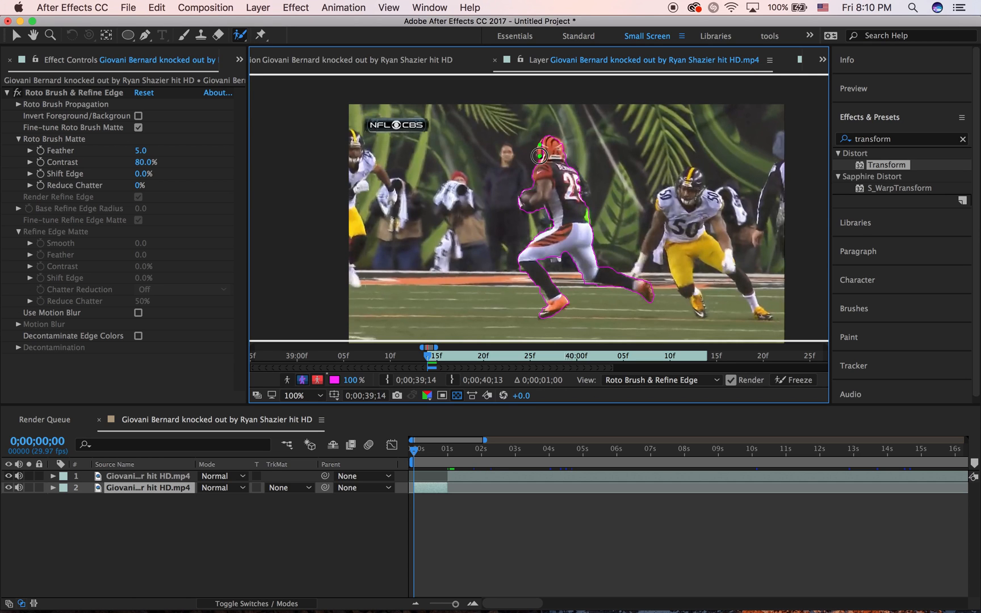
mouse_move(603, 138)
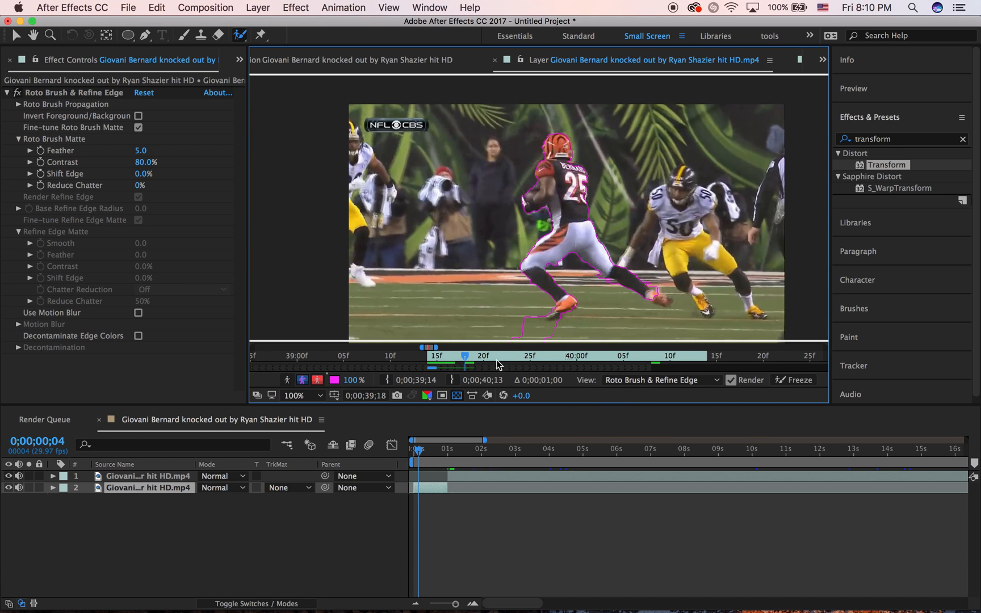
Step: Advance to a later frame to check the propagated runner outline
click(529, 325)
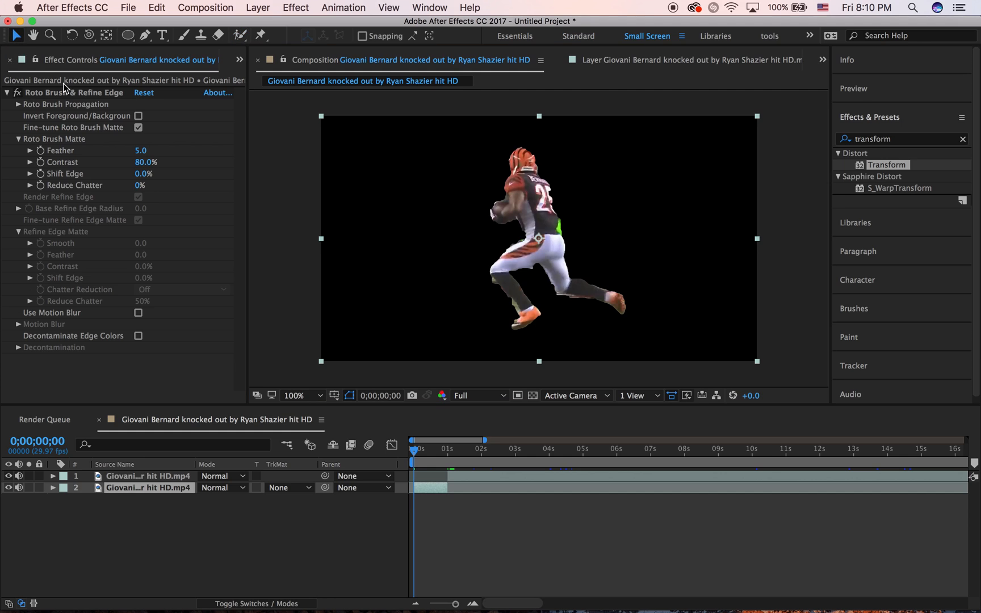
mouse_move(150, 152)
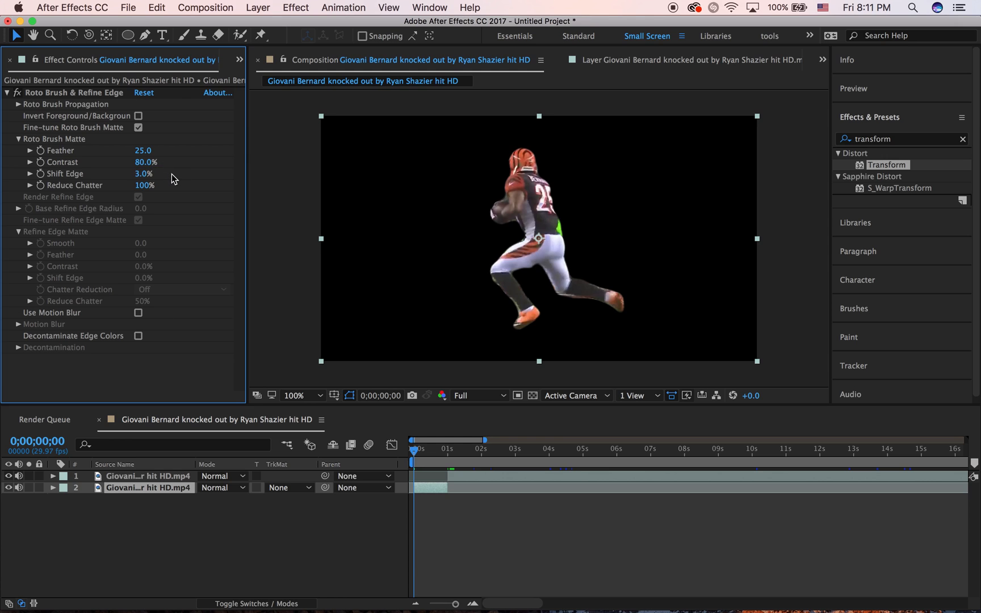
mouse_move(568, 277)
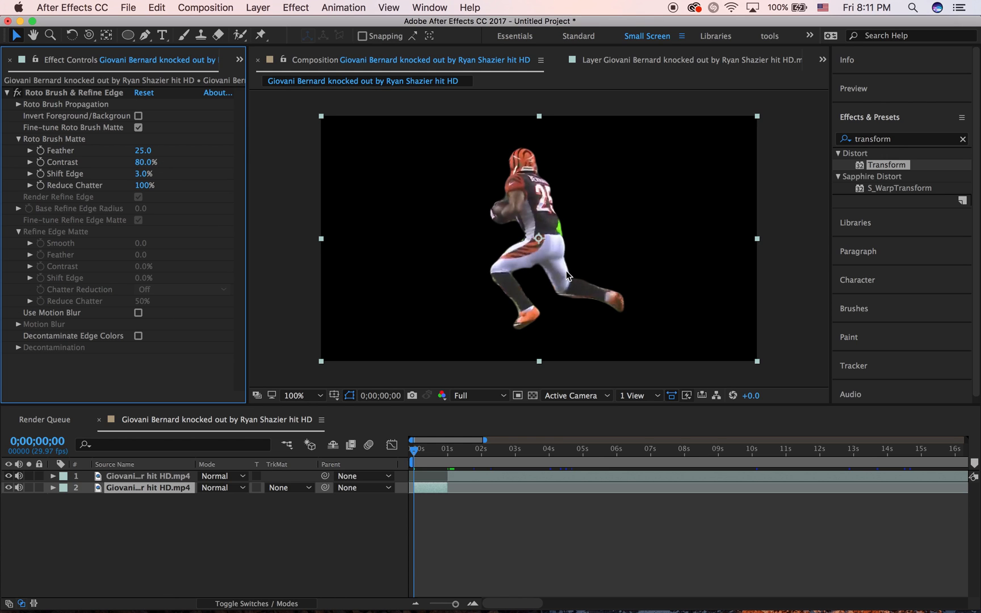
mouse_move(578, 259)
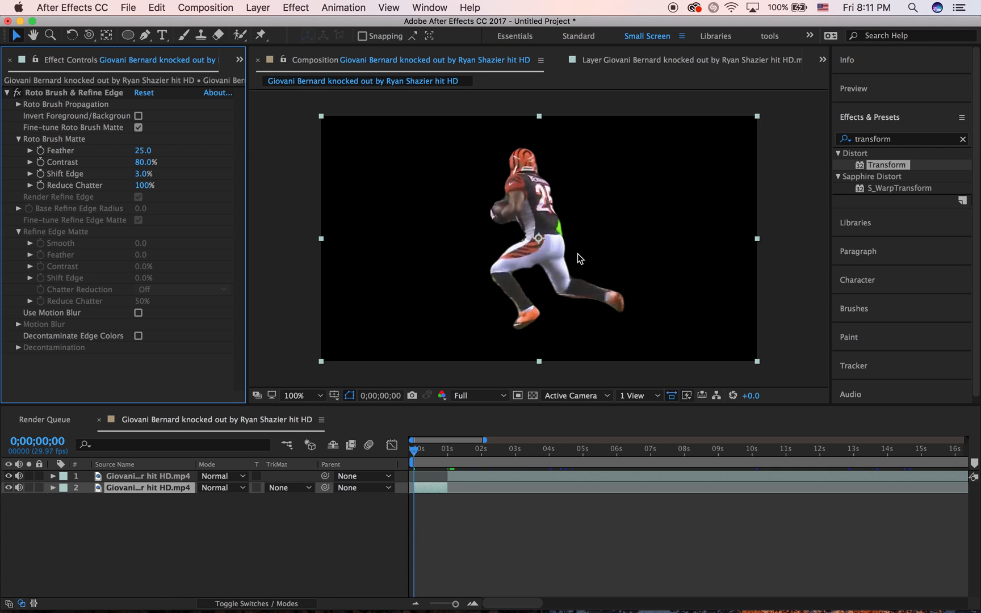
mouse_move(685, 4)
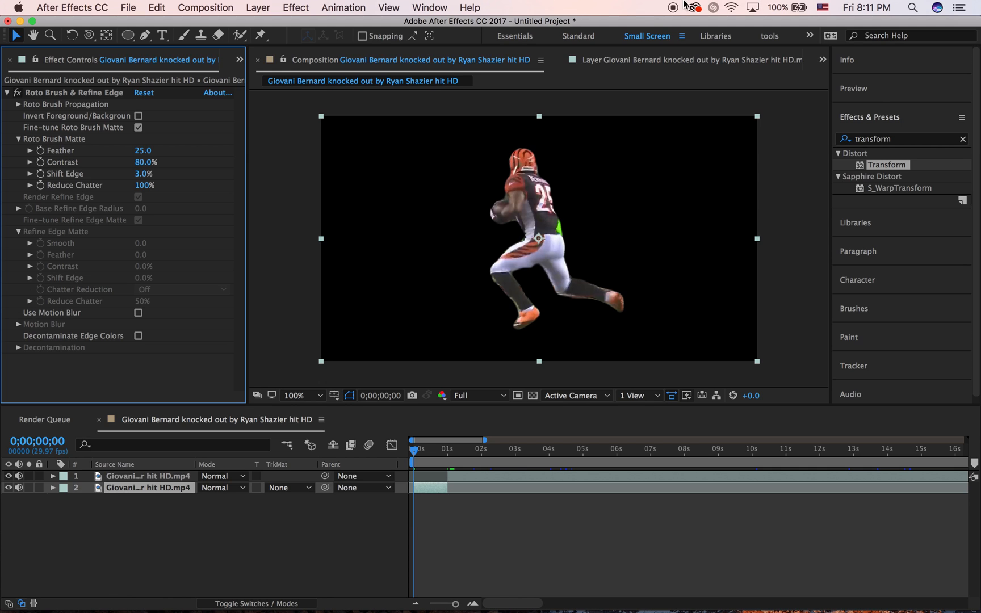